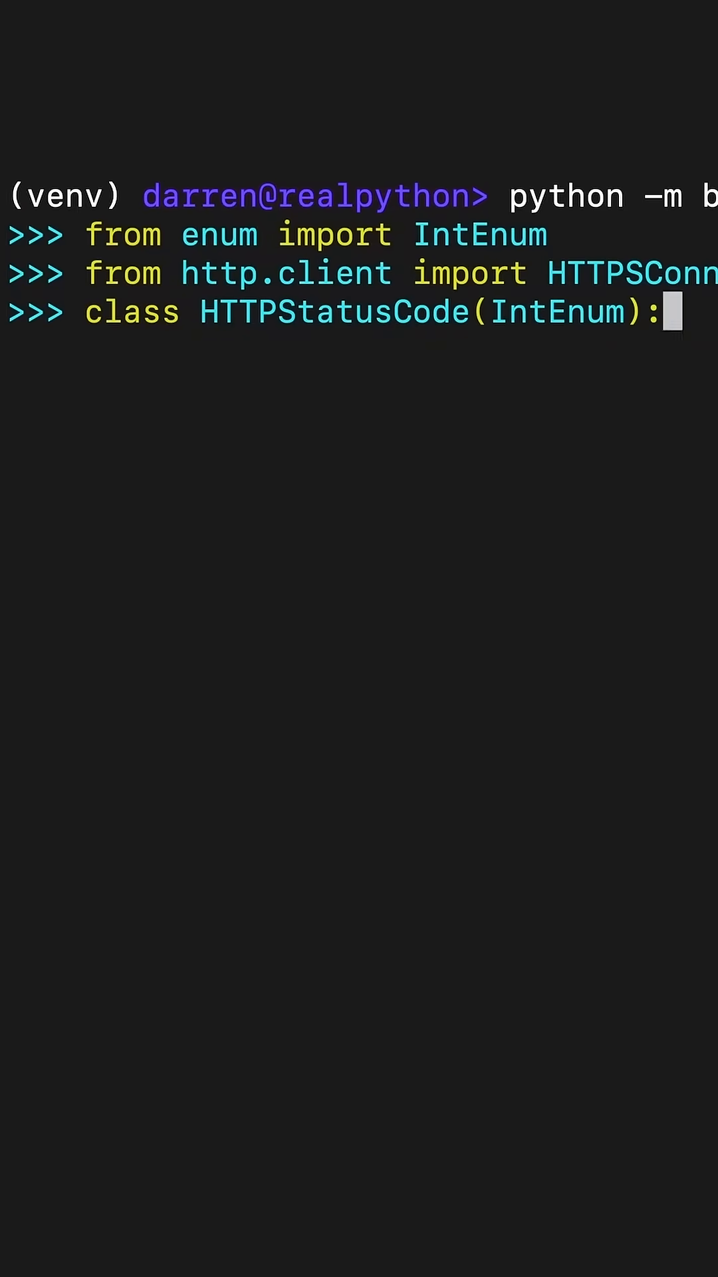
{"action": "type", "text": "OK = 200"}
{"action": "type", "text": "SERVER_ERROR = 500"}
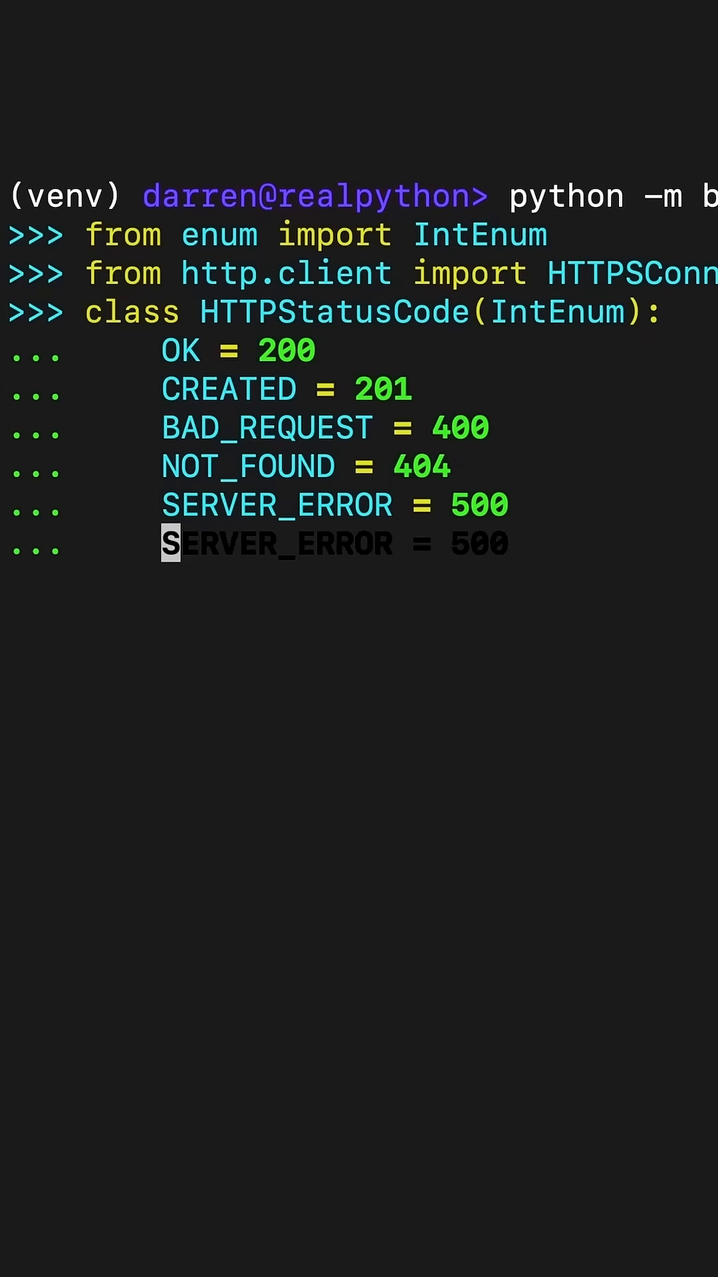
{"action": "type", "text": "def process_response(response):"}
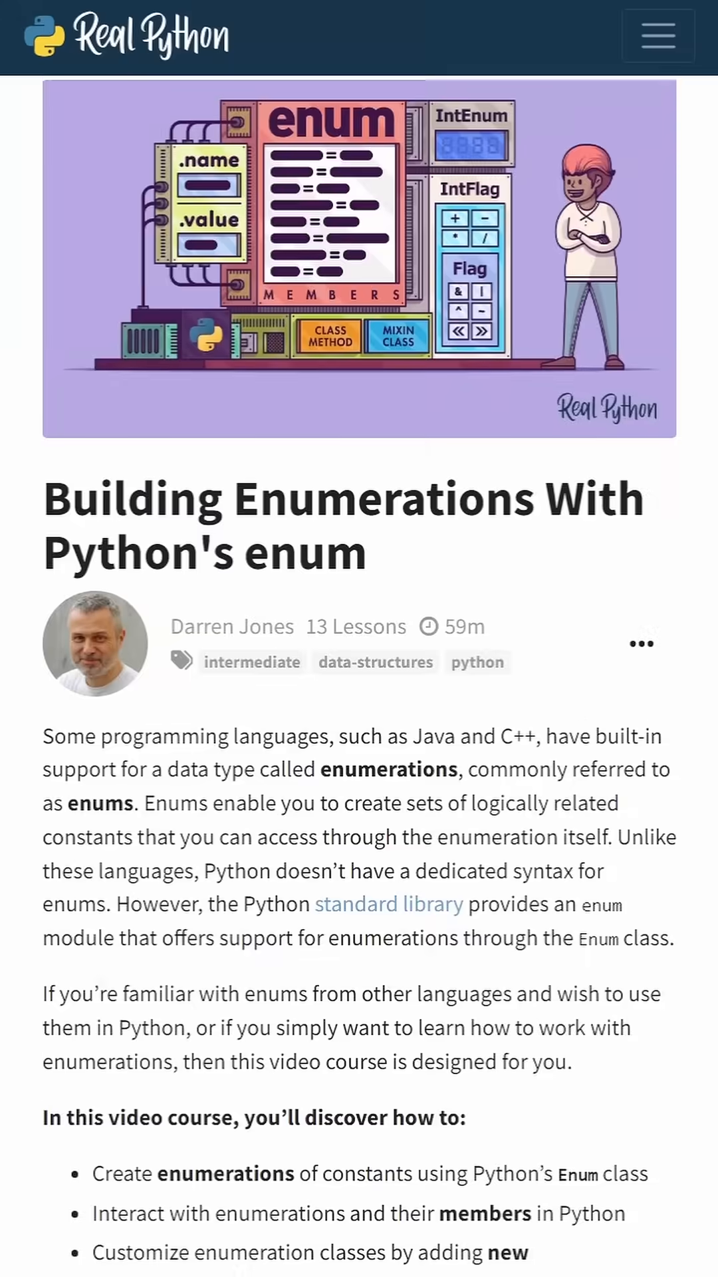
{"action": "scroll", "scroll_direction": "down", "scroll_amount": 3}
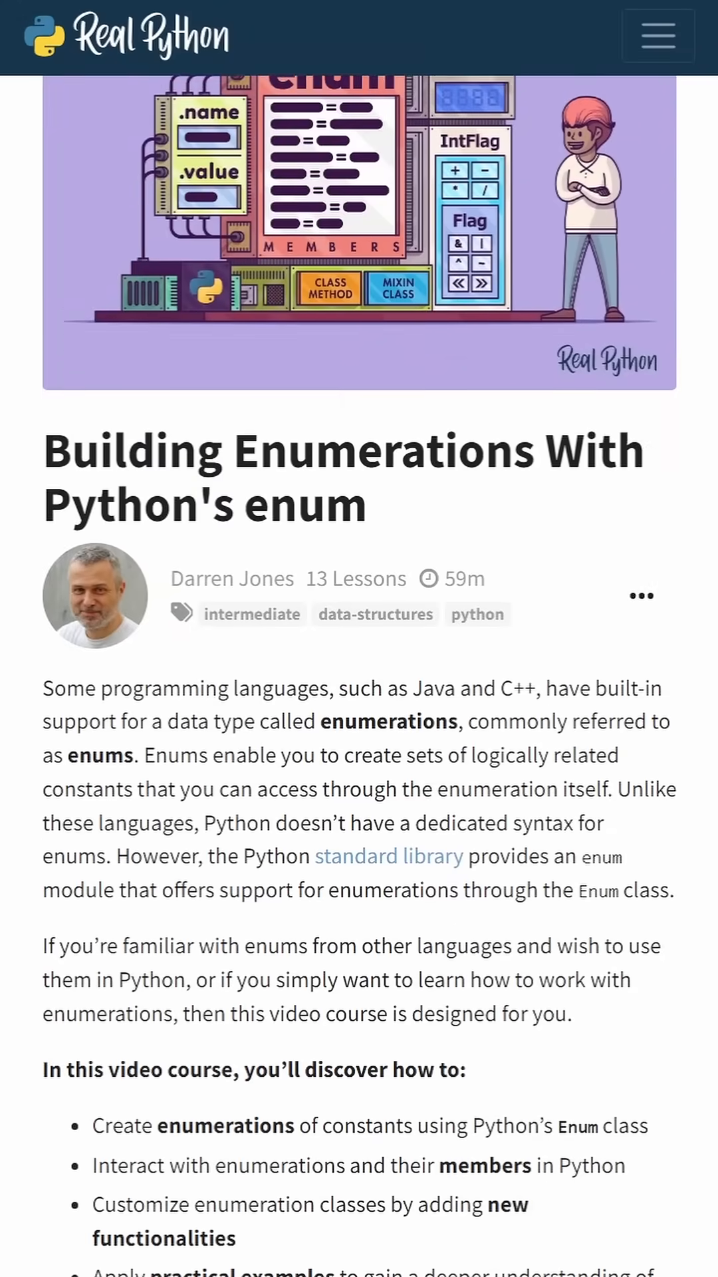
{"action": "scroll", "scroll_direction": "down", "scroll_amount": 3}
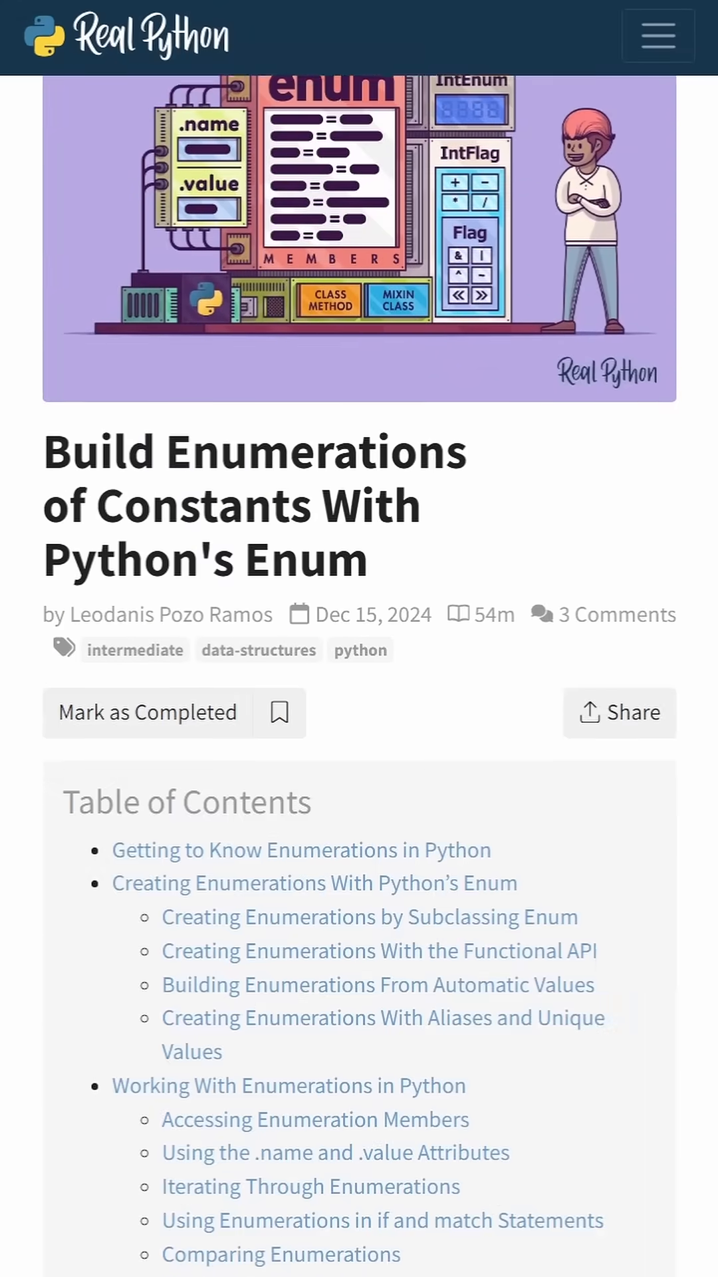
{"action": "scroll", "scroll_direction": "down", "scroll_amount": 3}
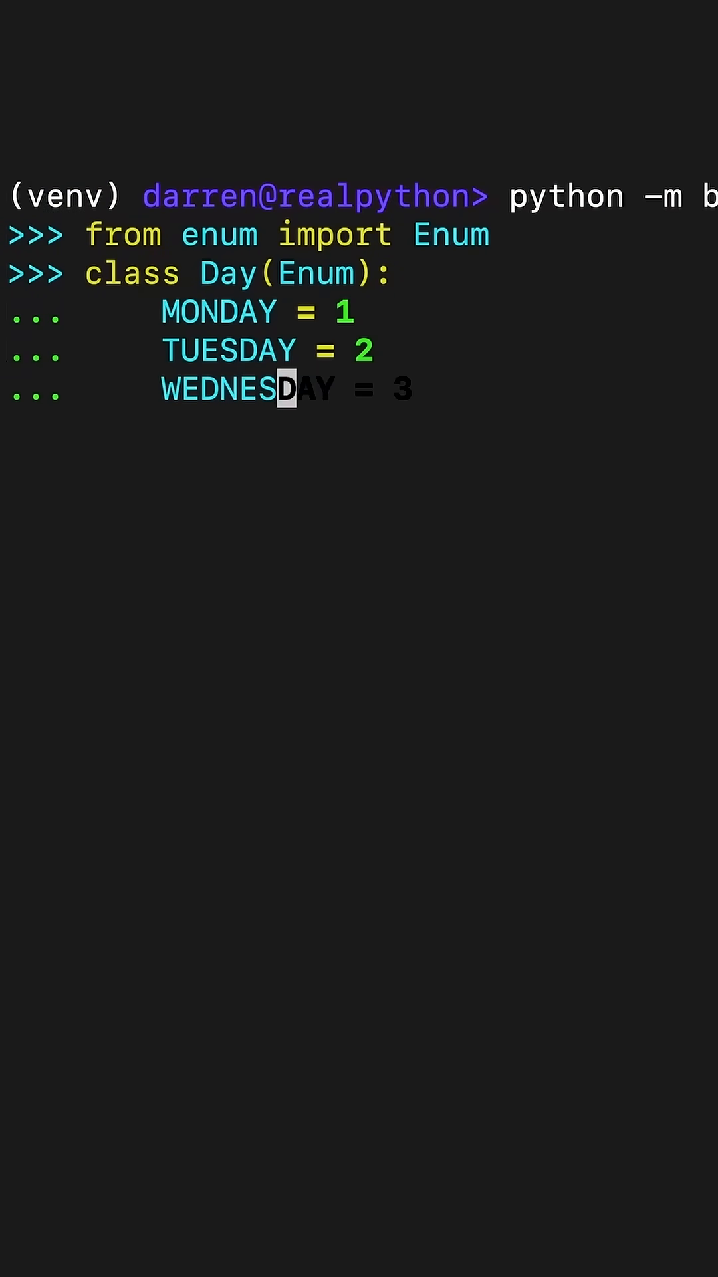
{"action": "type", "text": "THURSDAY = 4"}
{"action": "type", "text": "Day.MONDAY = 0"}
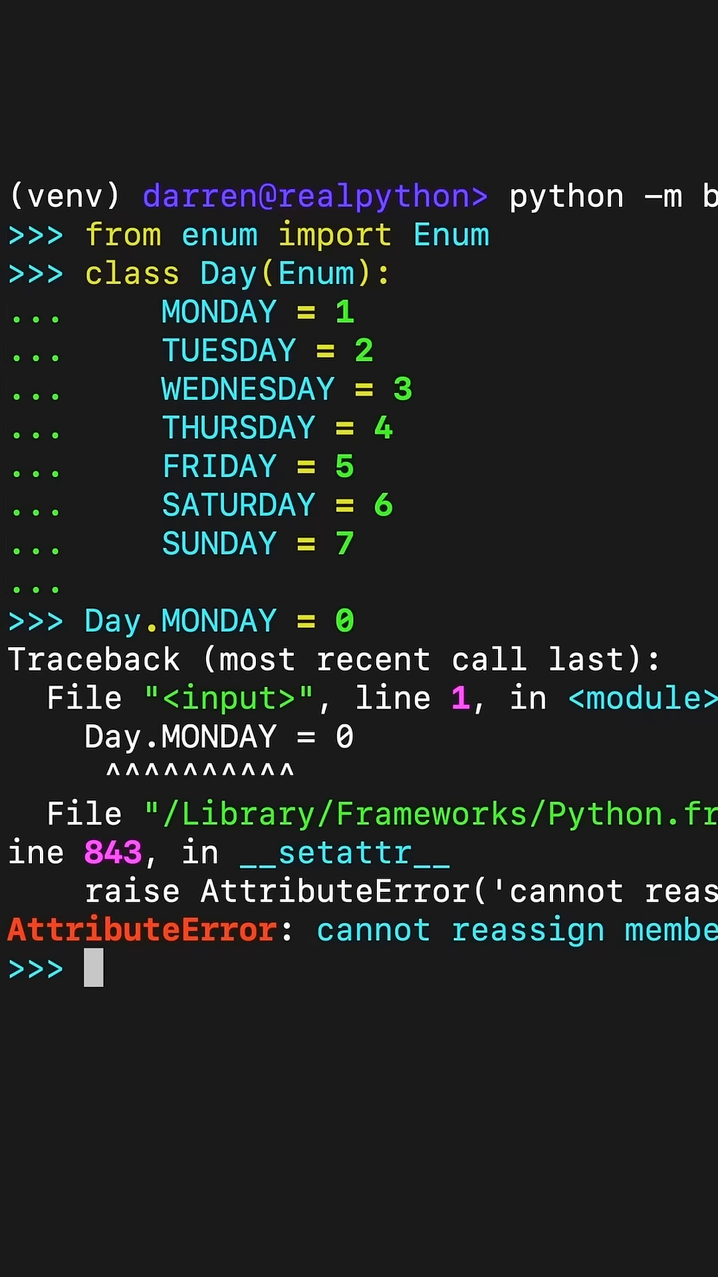
{"action": "type", "text": "list(Day)"}
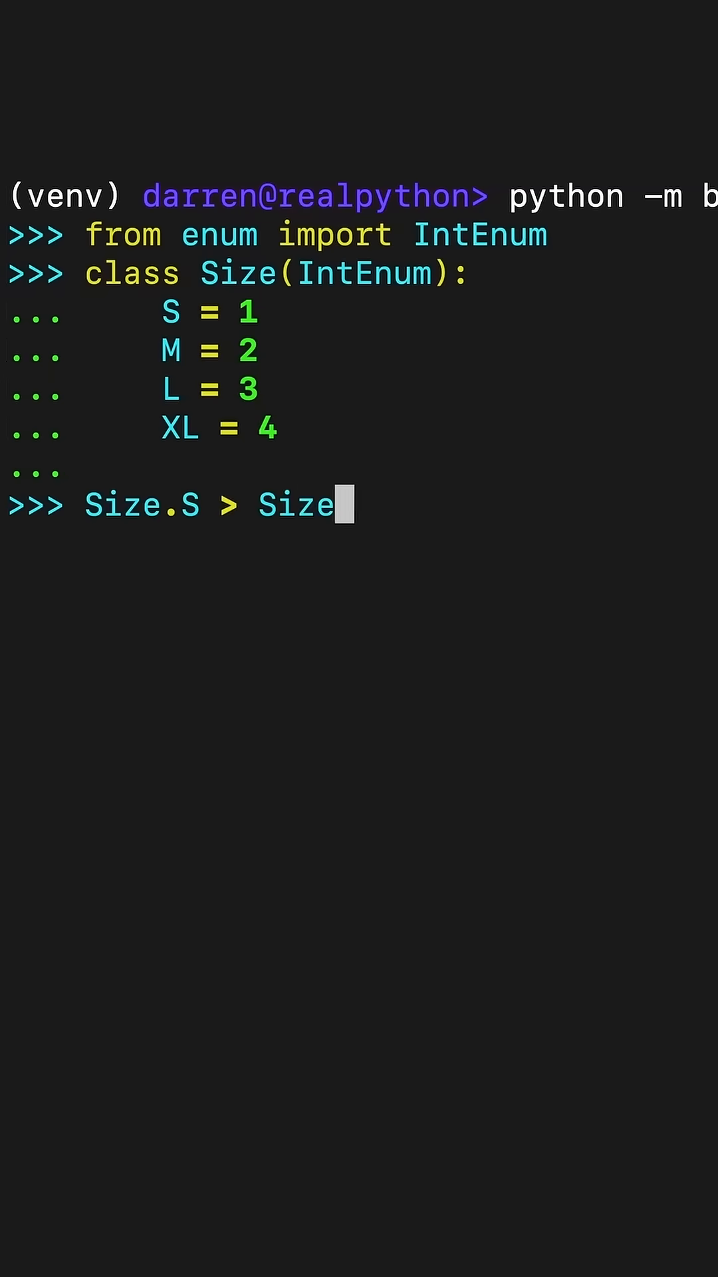
{"action": "type", "text": ".M"}
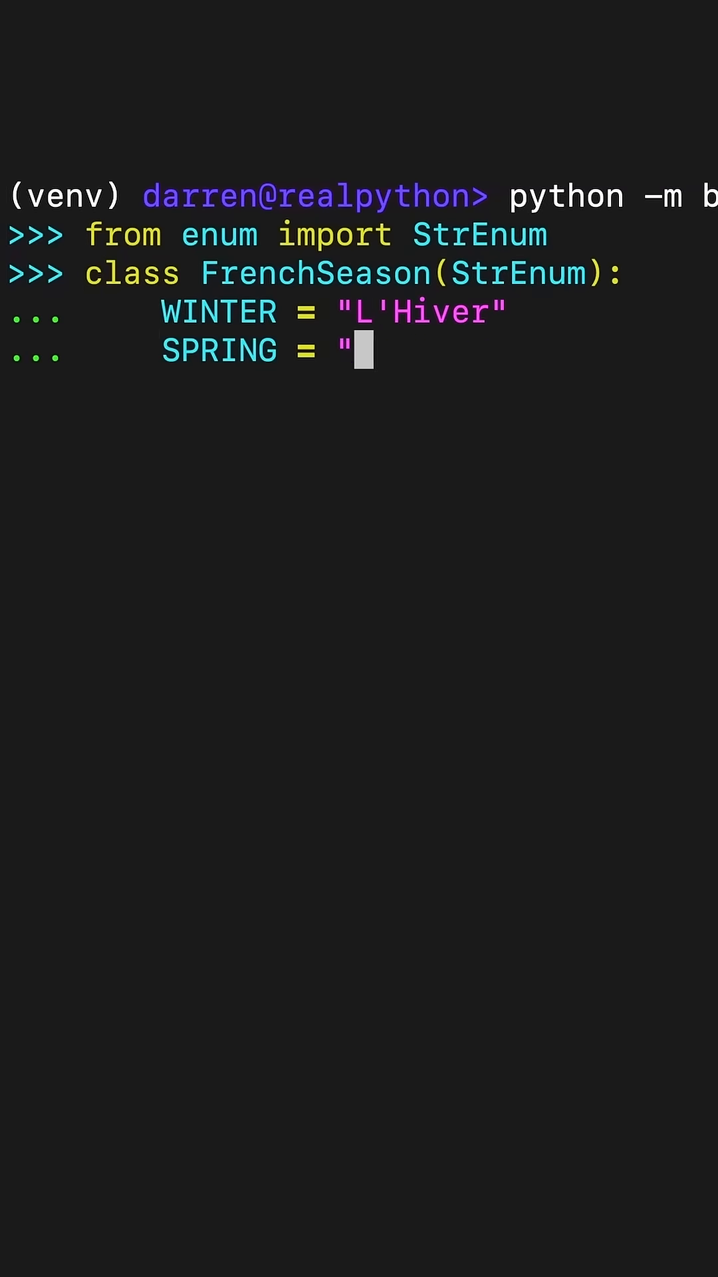
{"action": "type", "text": "Le Printemps\""}
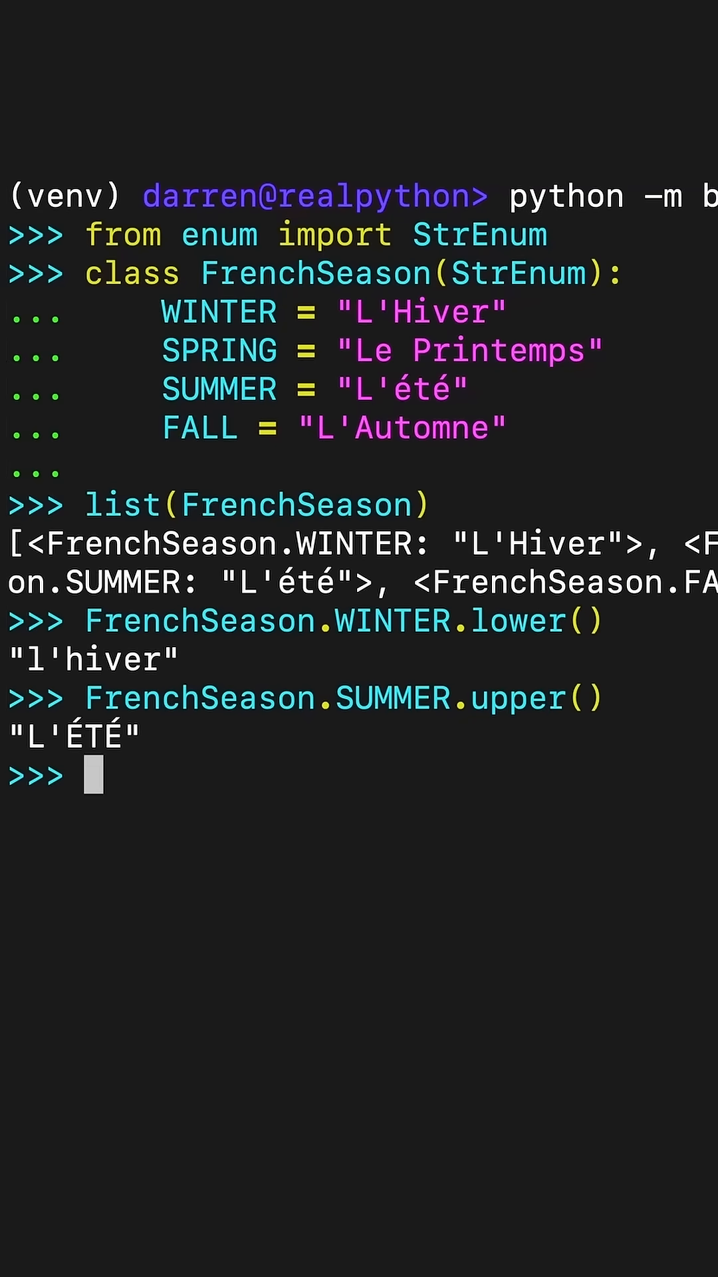
{"action": "type", "text": "FrenchSeason.FALL.center(20)"}
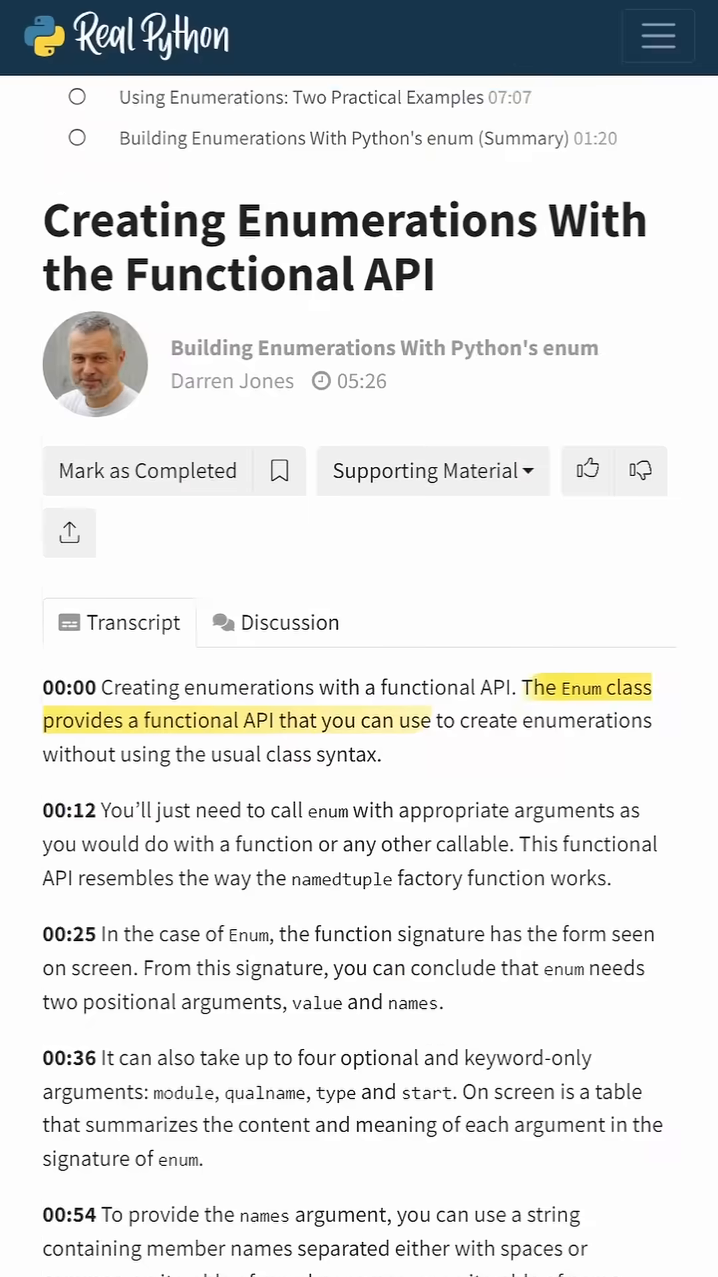
{"action": "scroll", "scroll_direction": "down", "scroll_amount": 3}
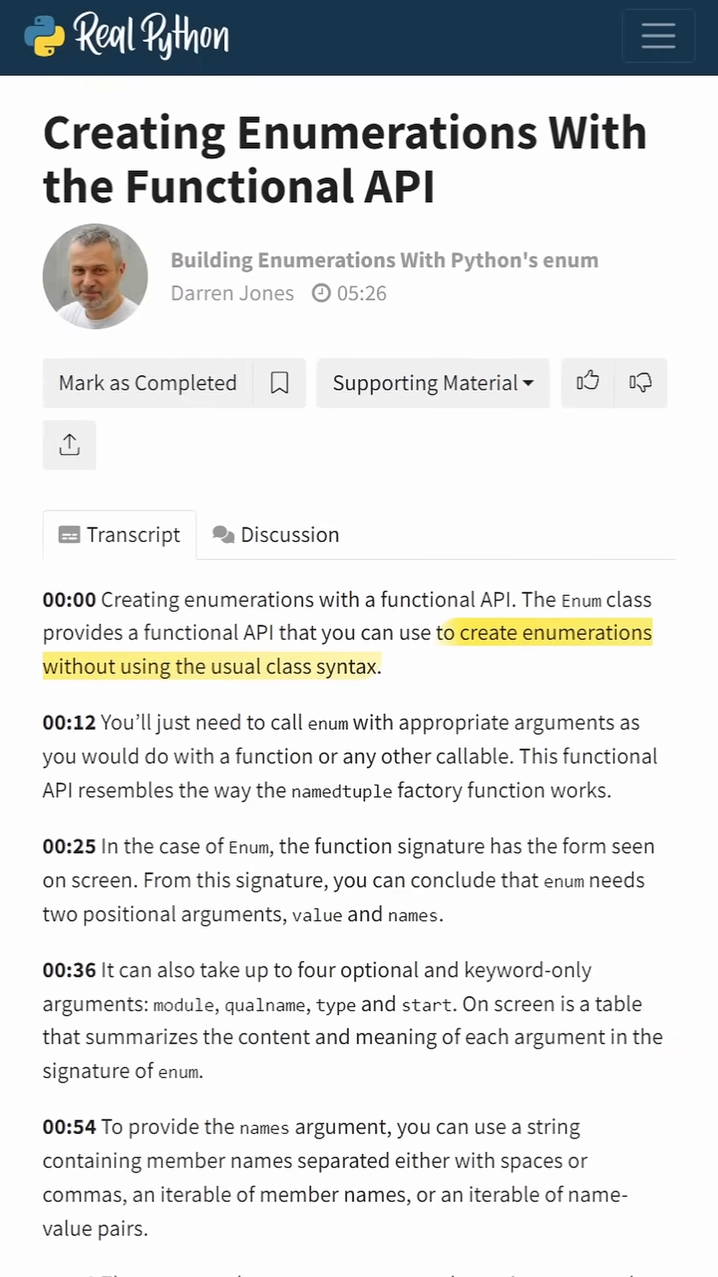
{"action": "type", "text": "e"}
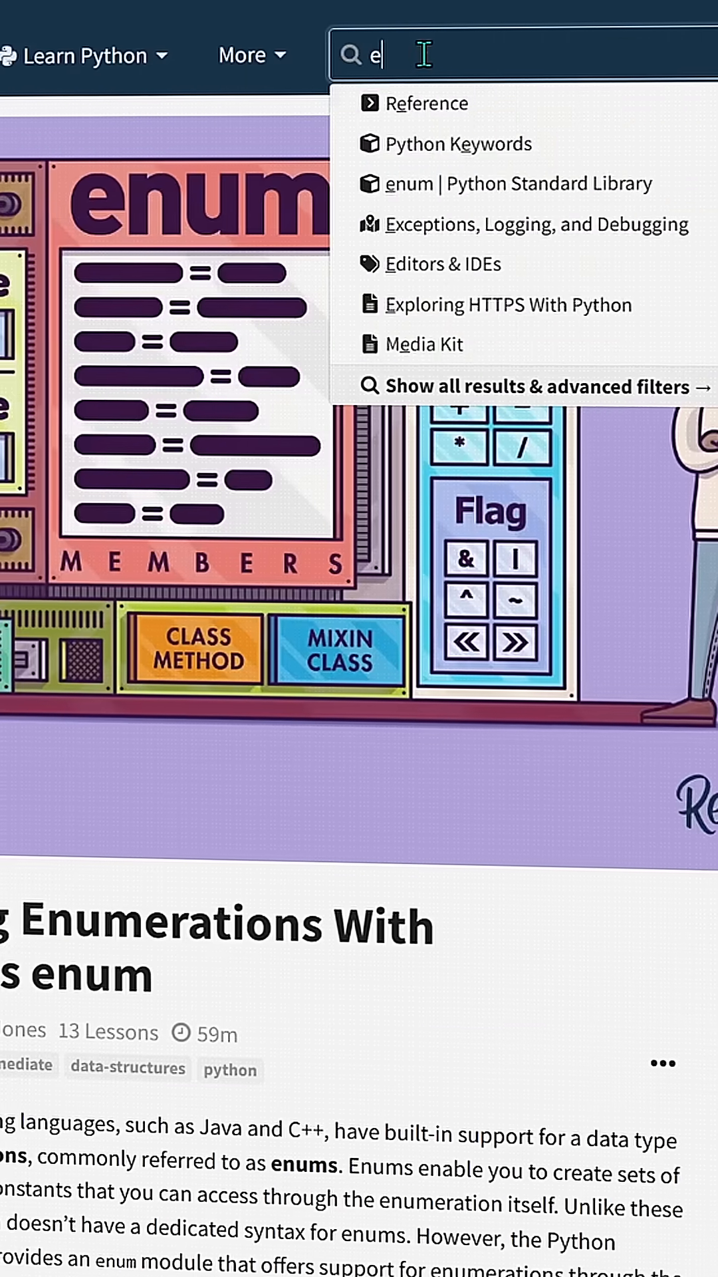
{"action": "type", "text": "num"}
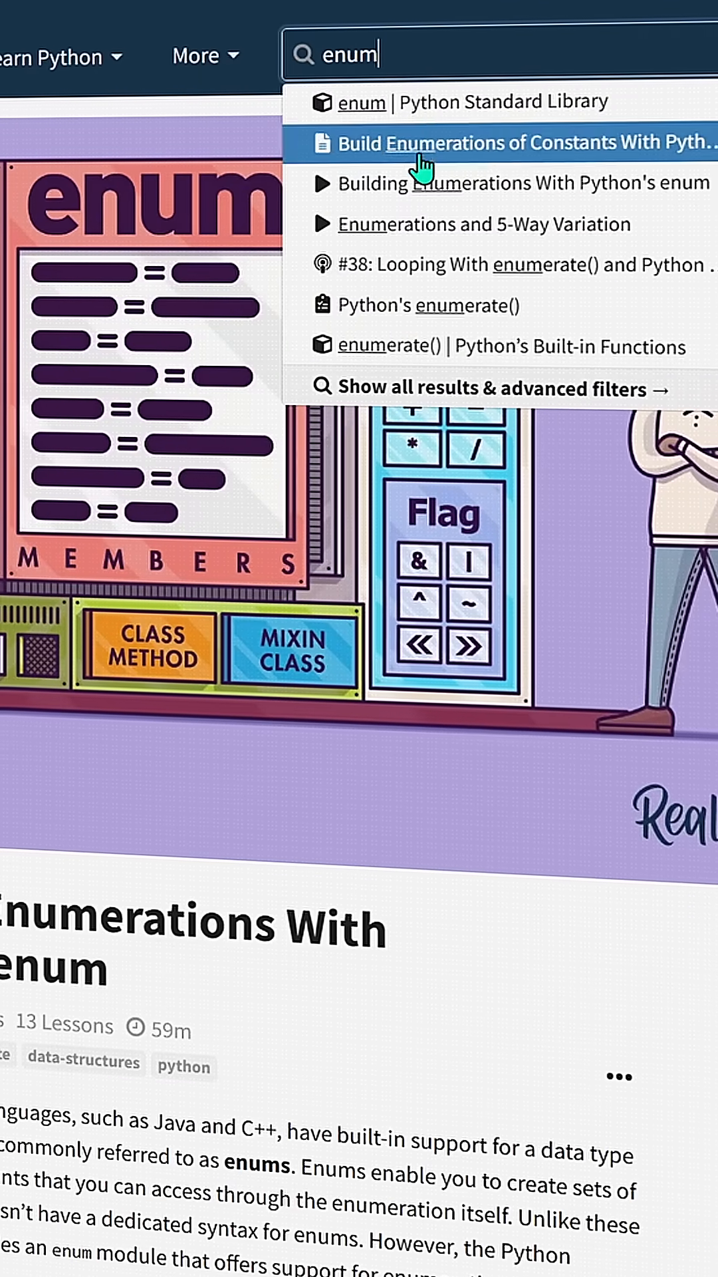